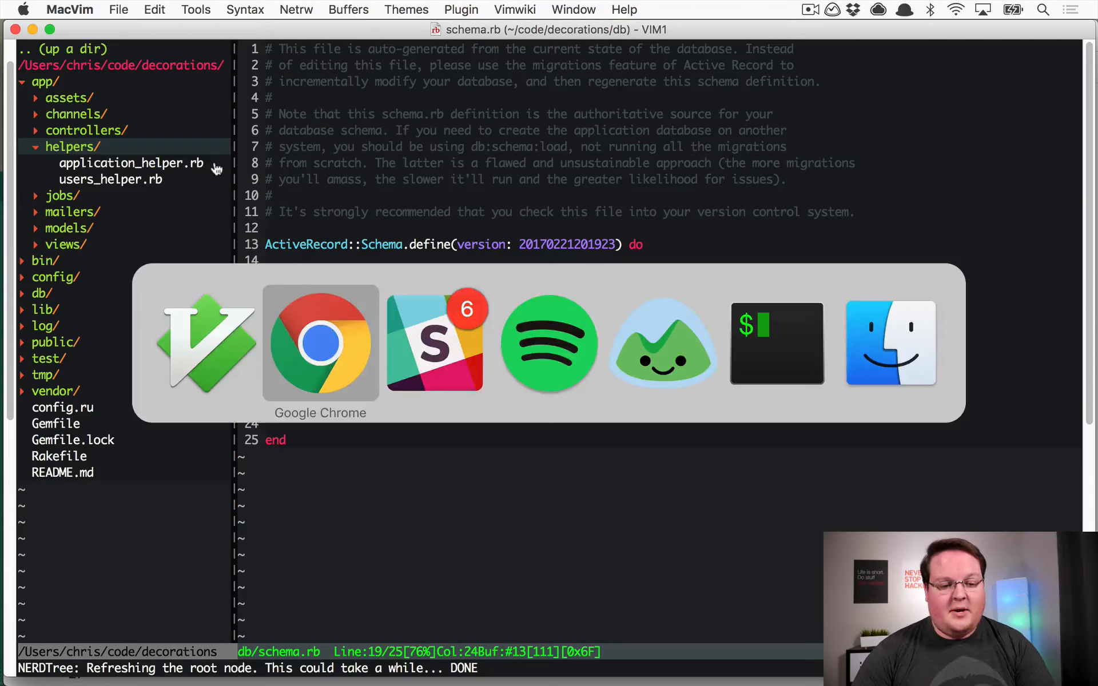
Bring Chrome to the front to view the localhost:3000 Users page listing numbered user ids
{"action": "left_click", "coordinate": [321, 343]}
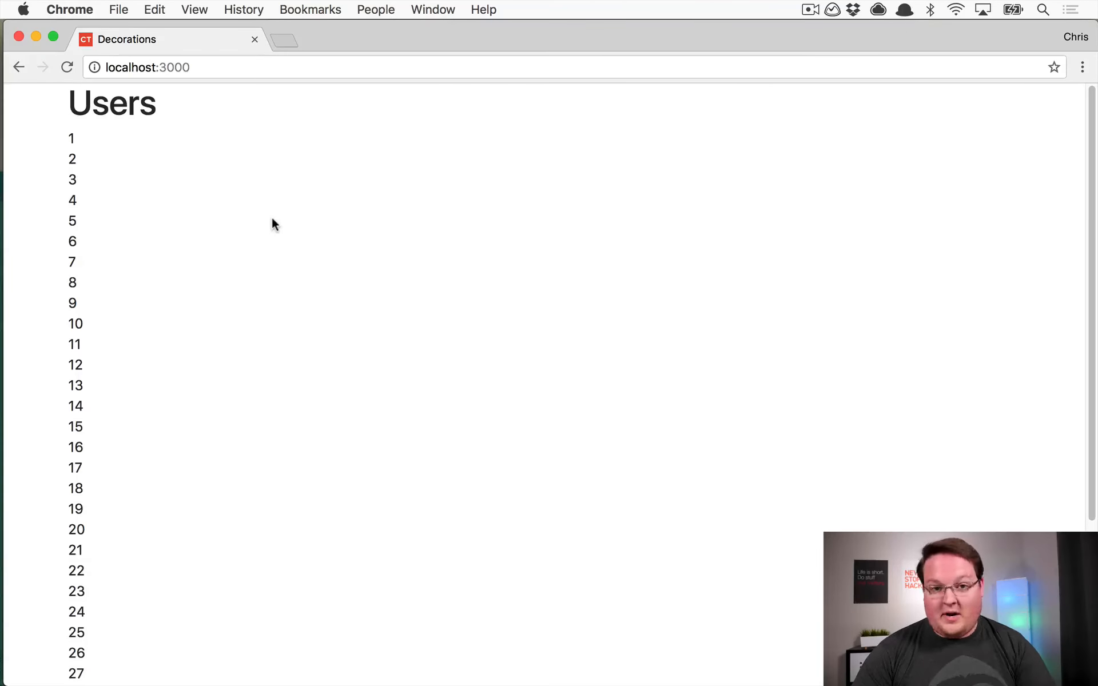
{"action": "mouse_move", "coordinate": [371, 201]}
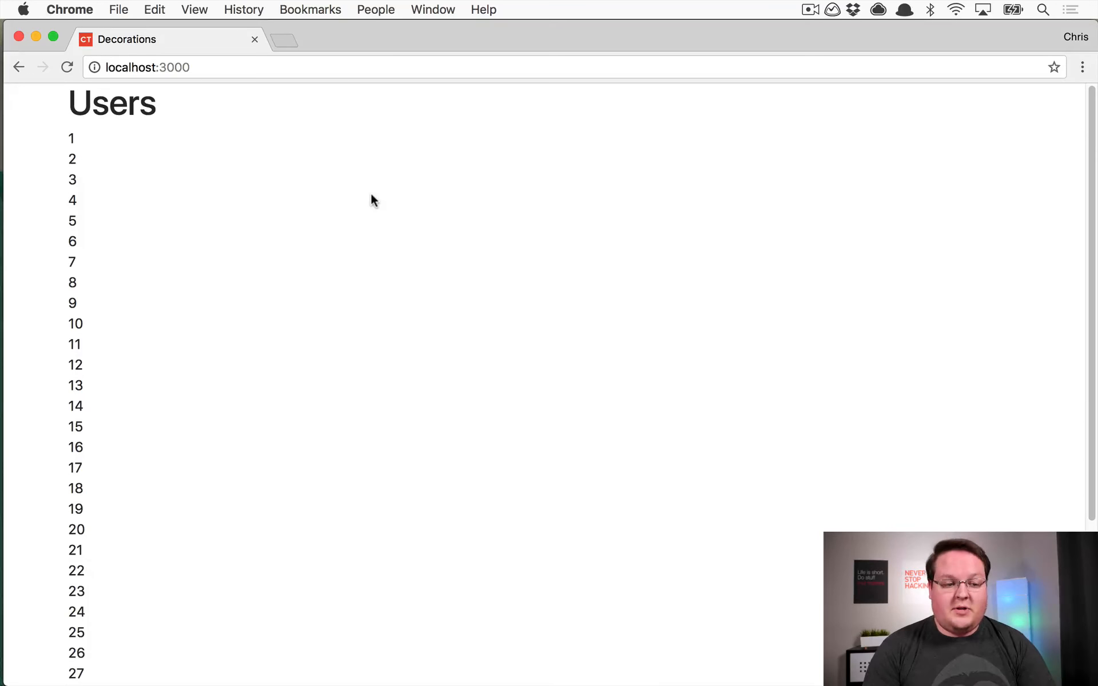